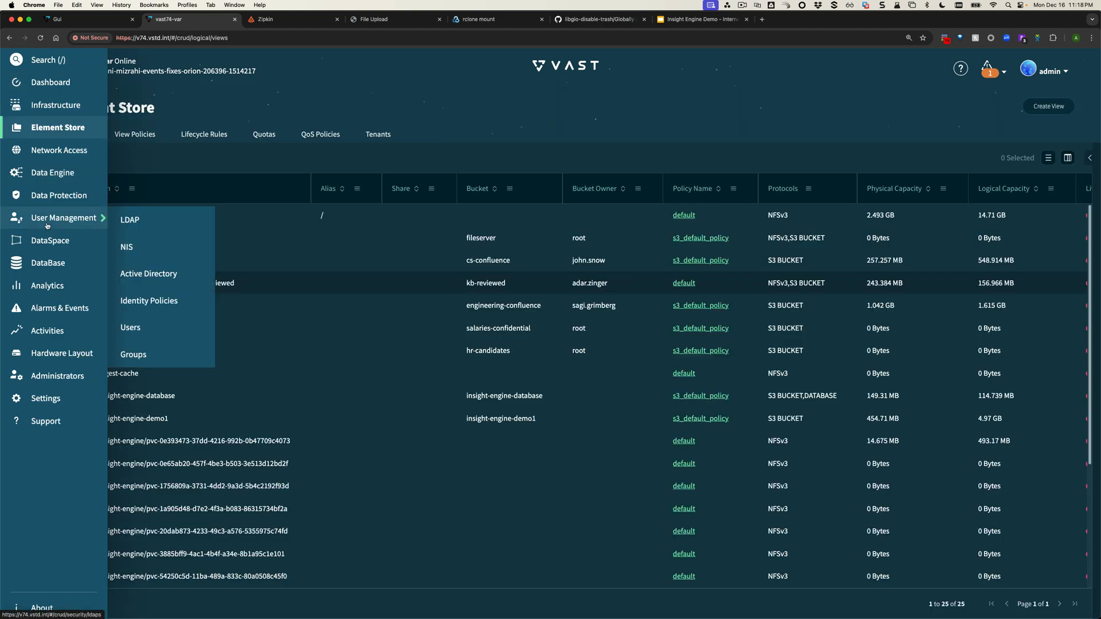
mouse_move(147, 300)
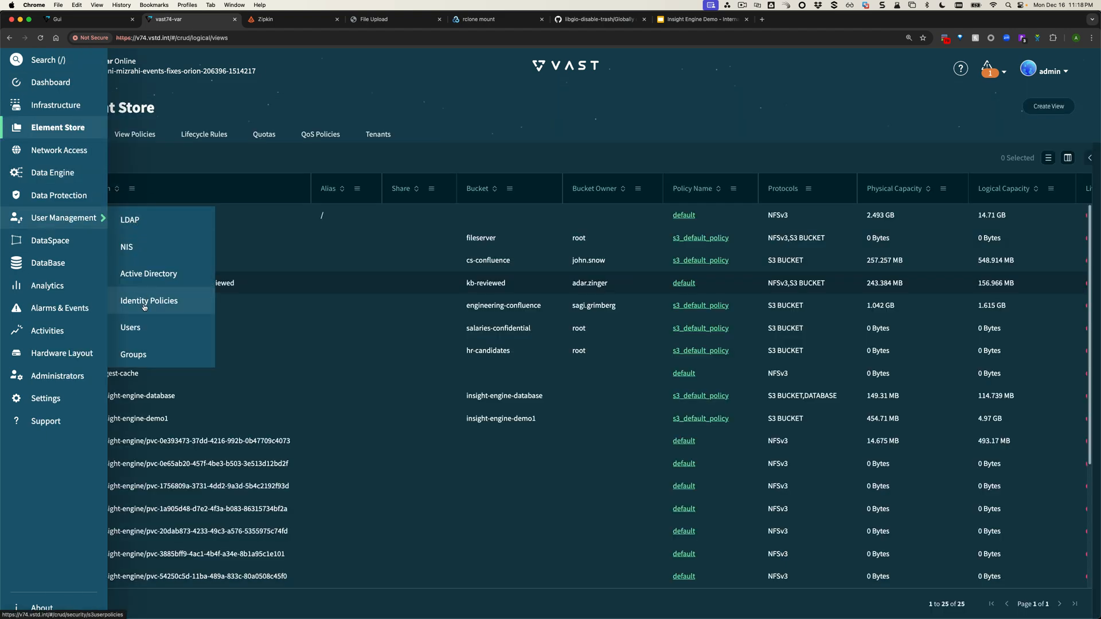
Step: Open the Identity Policies list under User Management in the sidebar
click(130, 327)
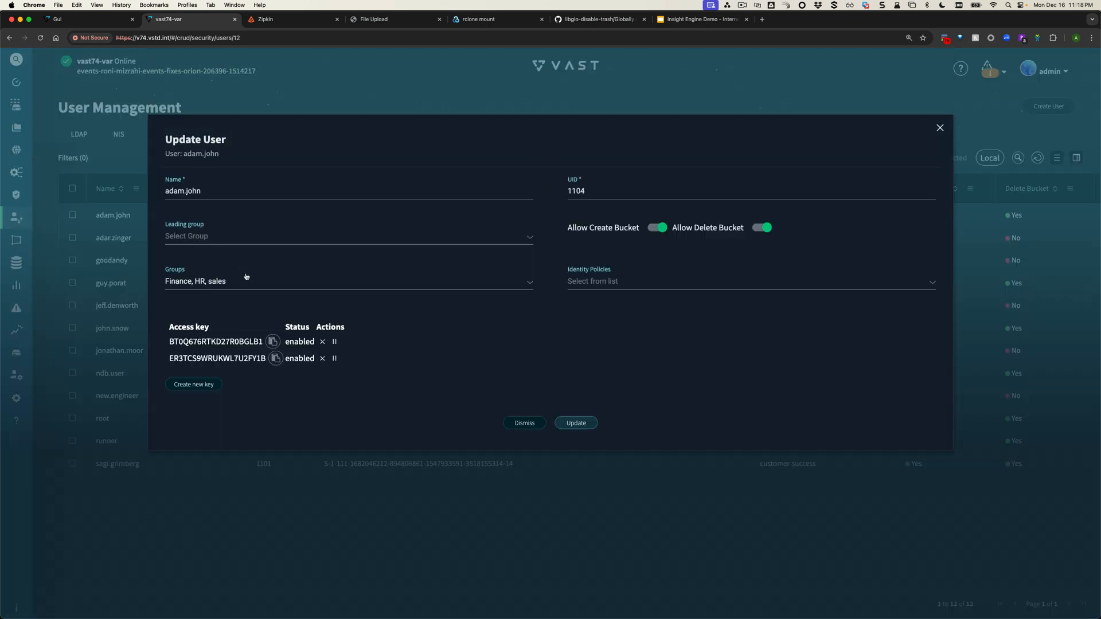
mouse_move(270, 281)
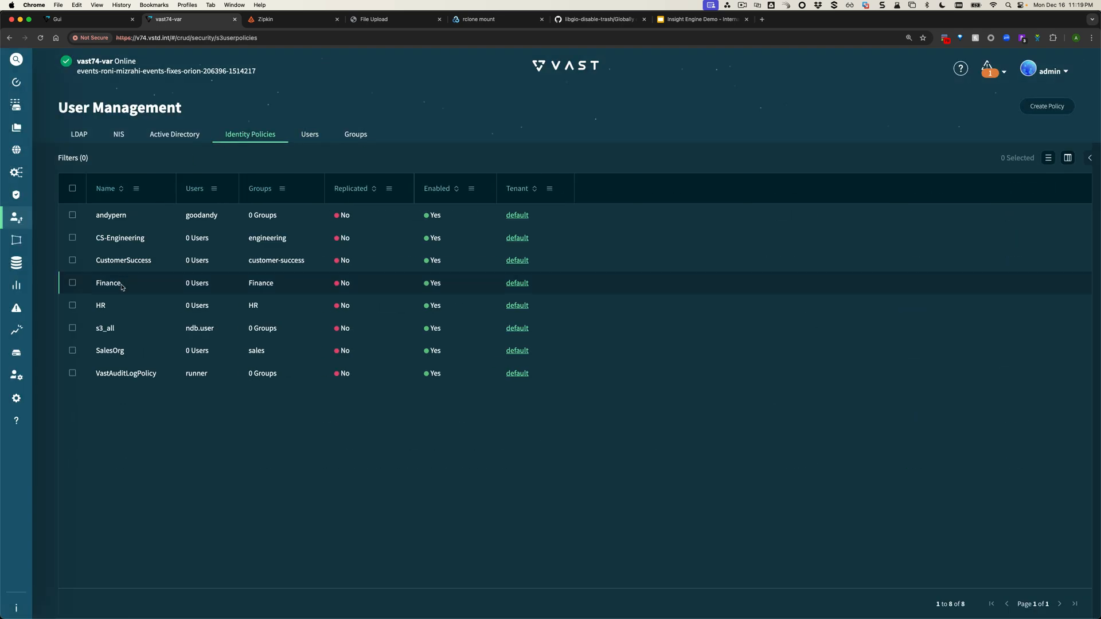
Step: Review a policy row's context options, then switch to the Insight Engine login page
click(100, 305)
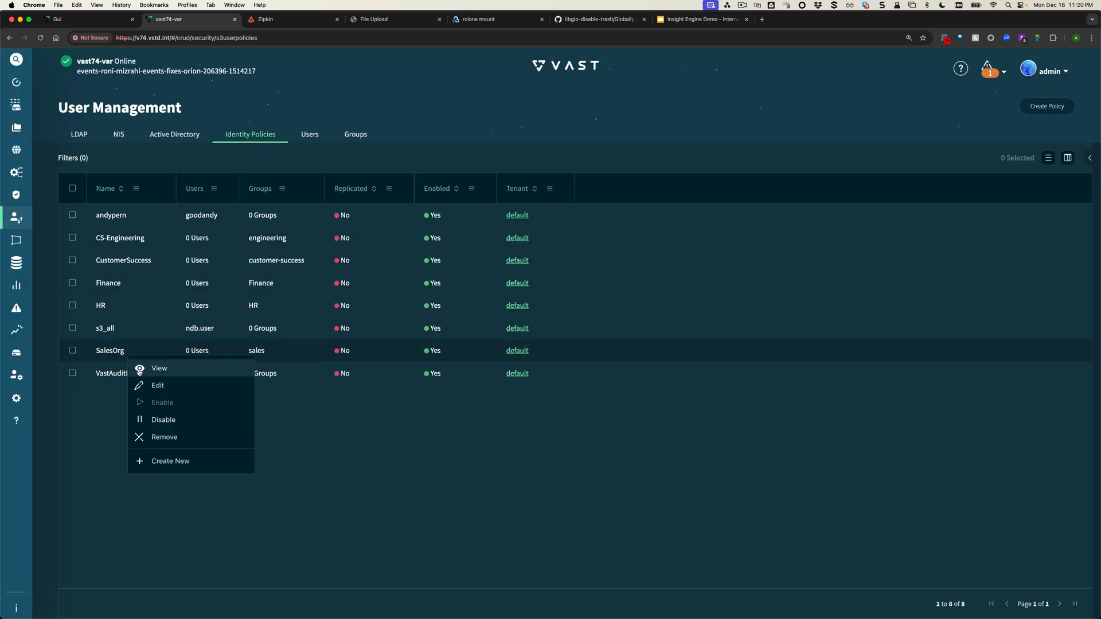
click(157, 384)
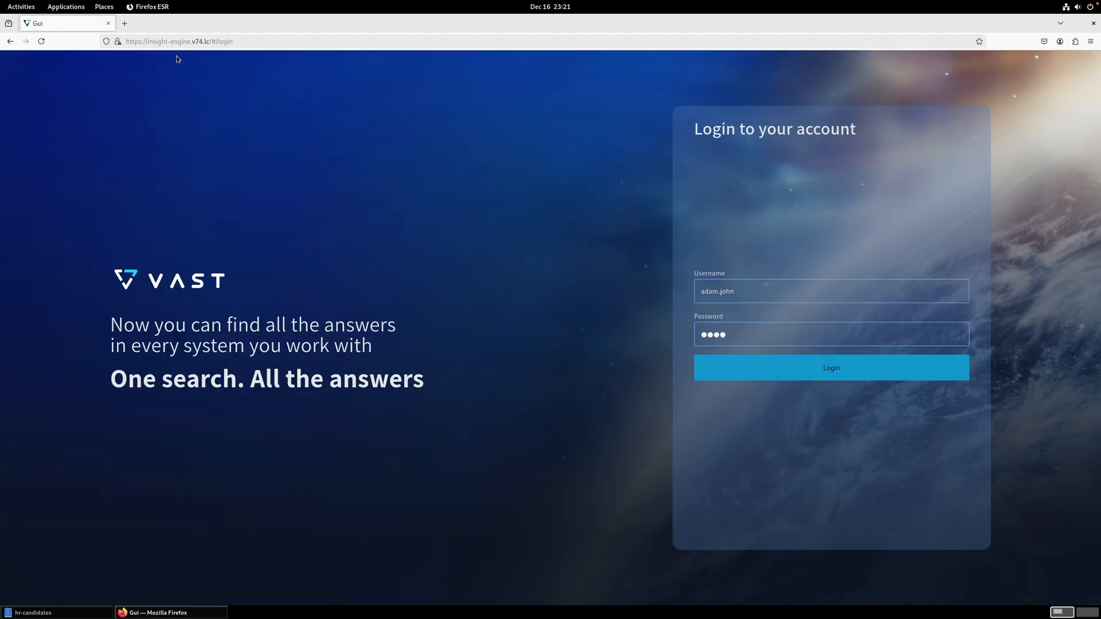
Step: Log in as adam.john and ask the salary question for 8 years' support experience
click(830, 366)
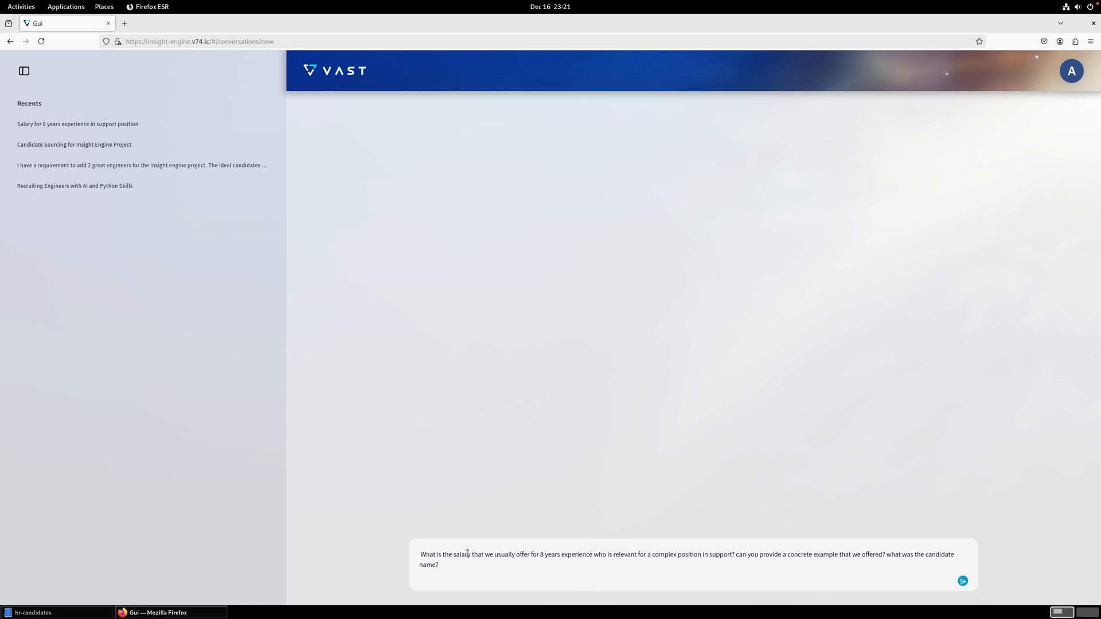
click(962, 581)
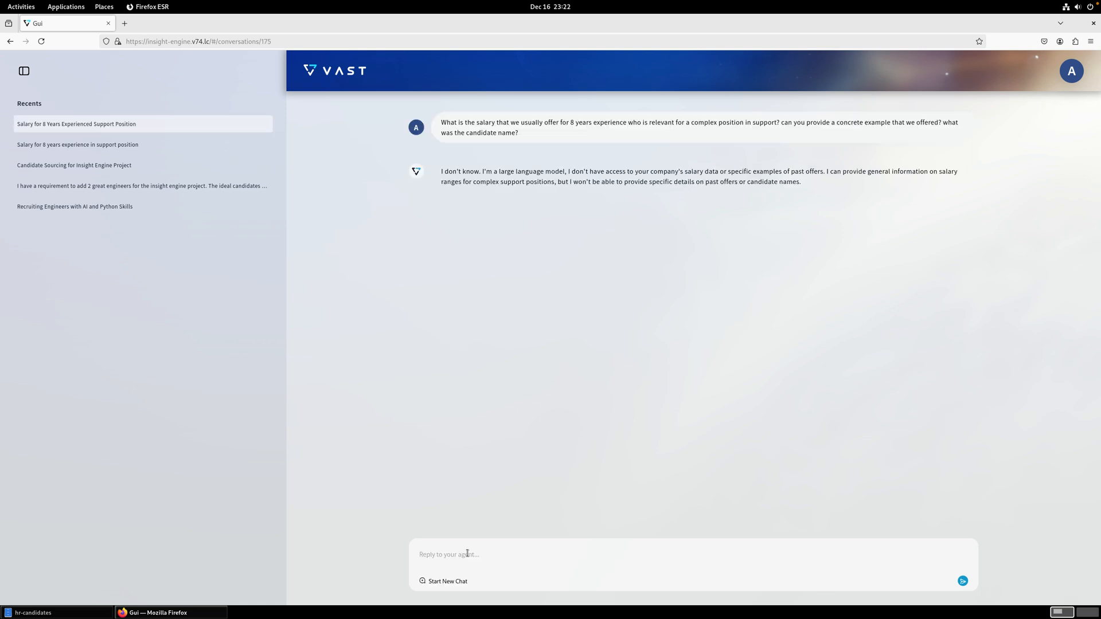
Step: Copy salary-negotiations.pdf from Downloads and paste it into salaries-confidential
click(32, 612)
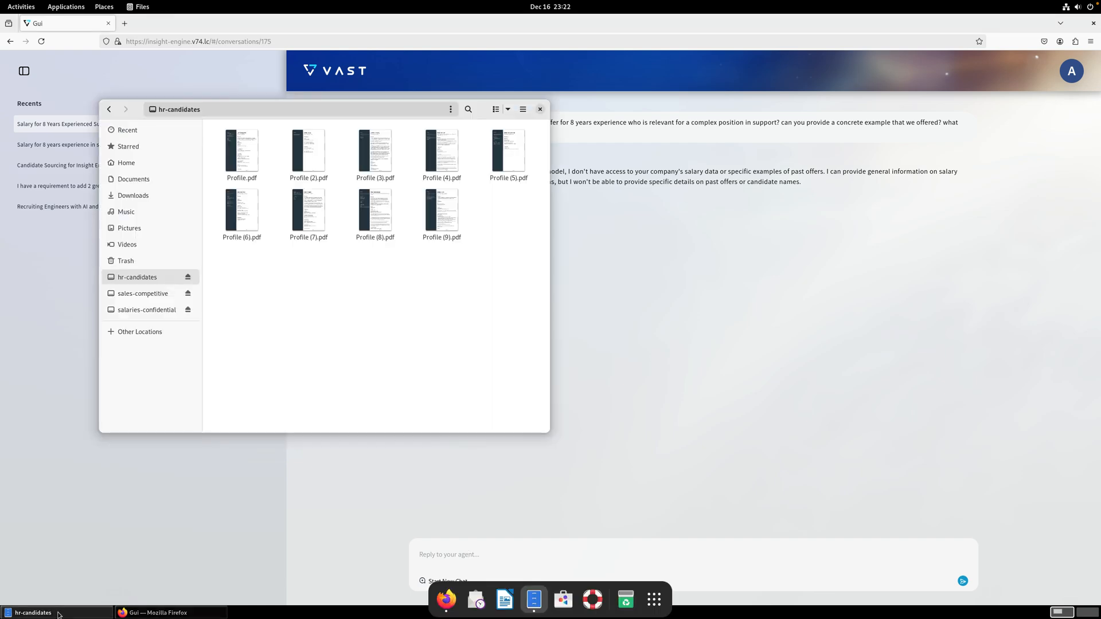
right_click(241, 150)
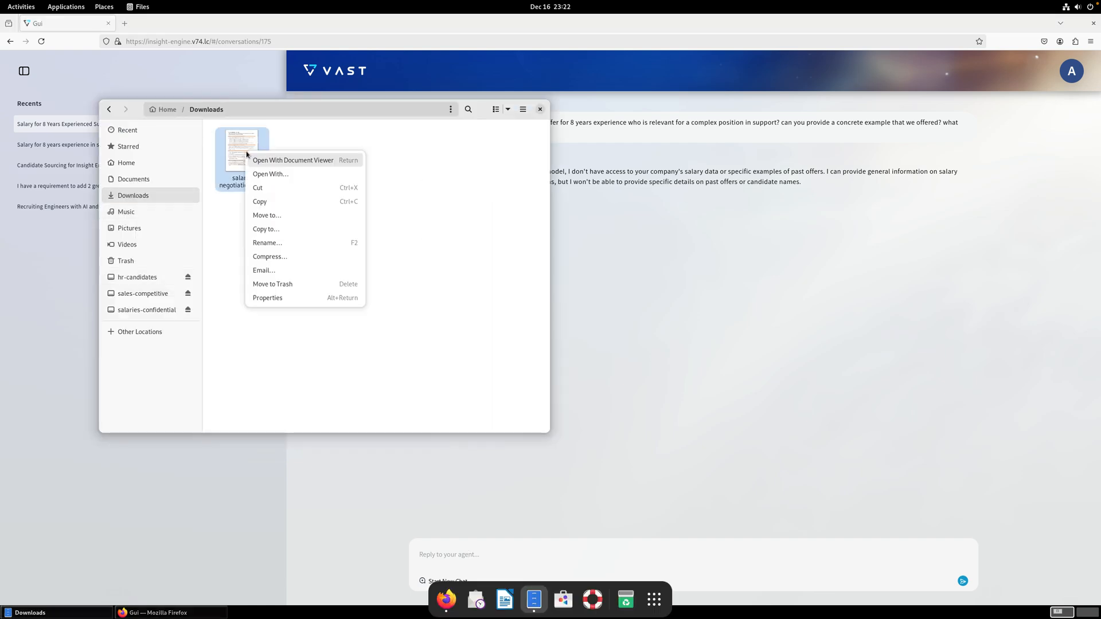
click(291, 159)
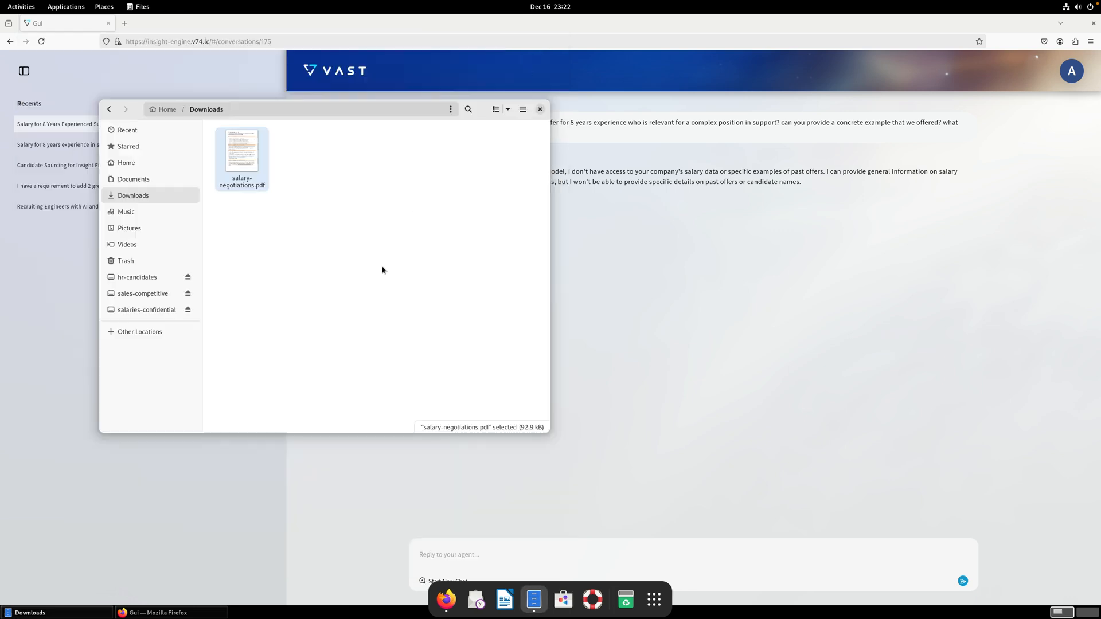
right_click(242, 149)
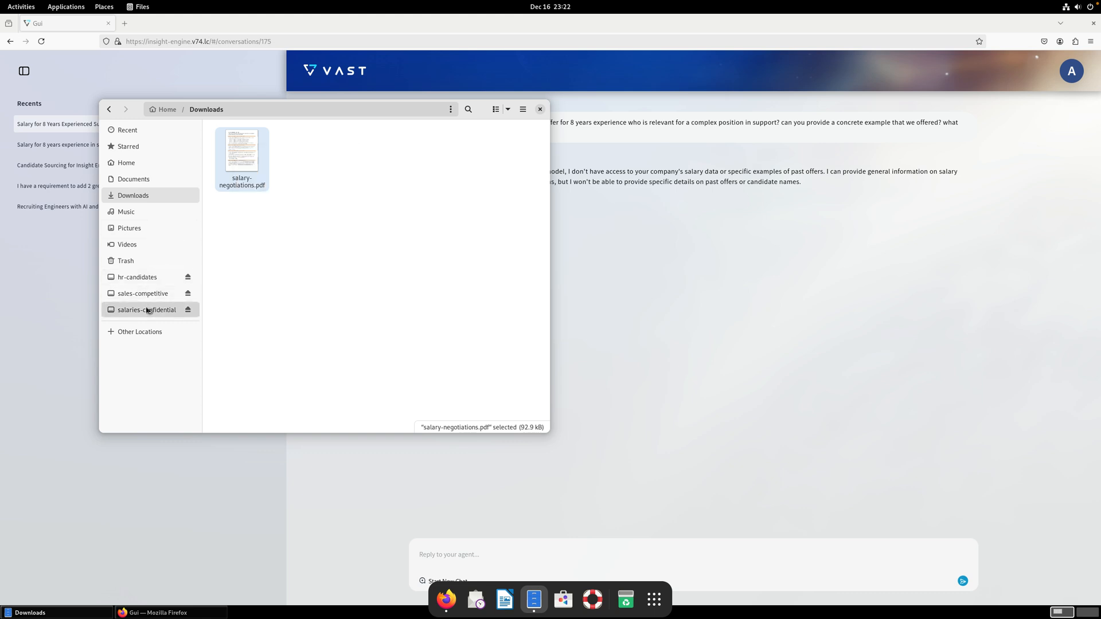
click(146, 309)
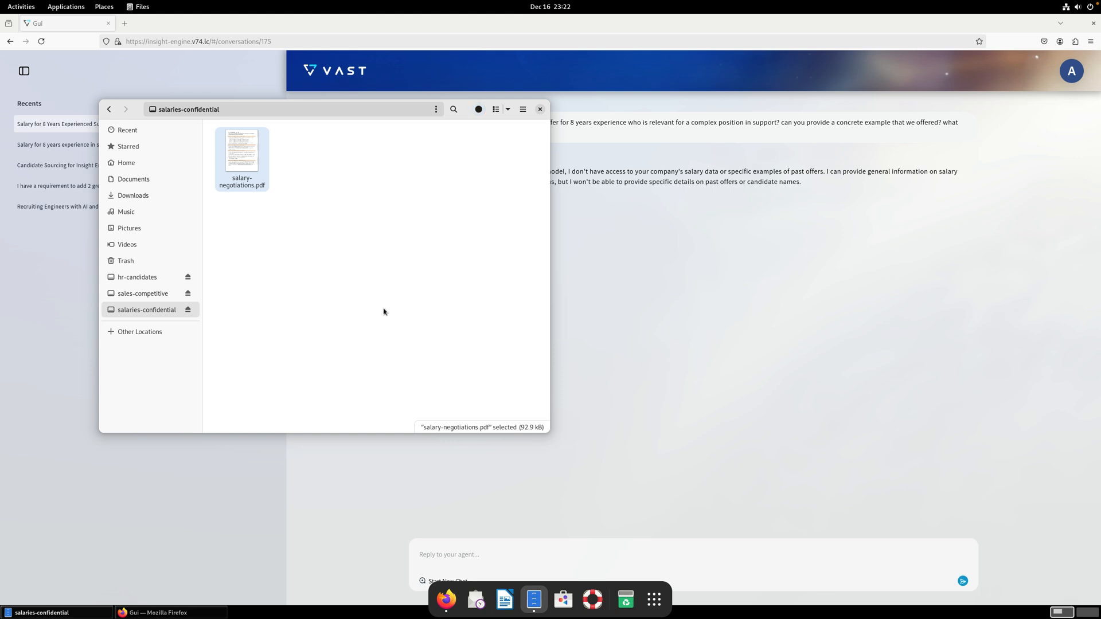
click(540, 109)
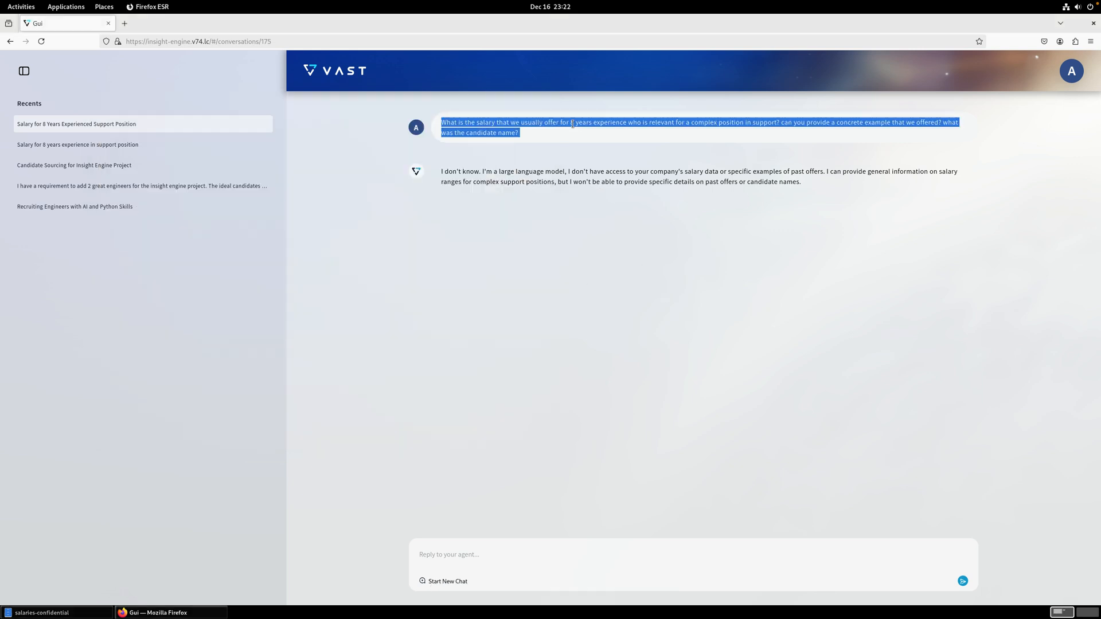
Step: Select the salary question text in the unanswered Insight Engine chat
click(447, 581)
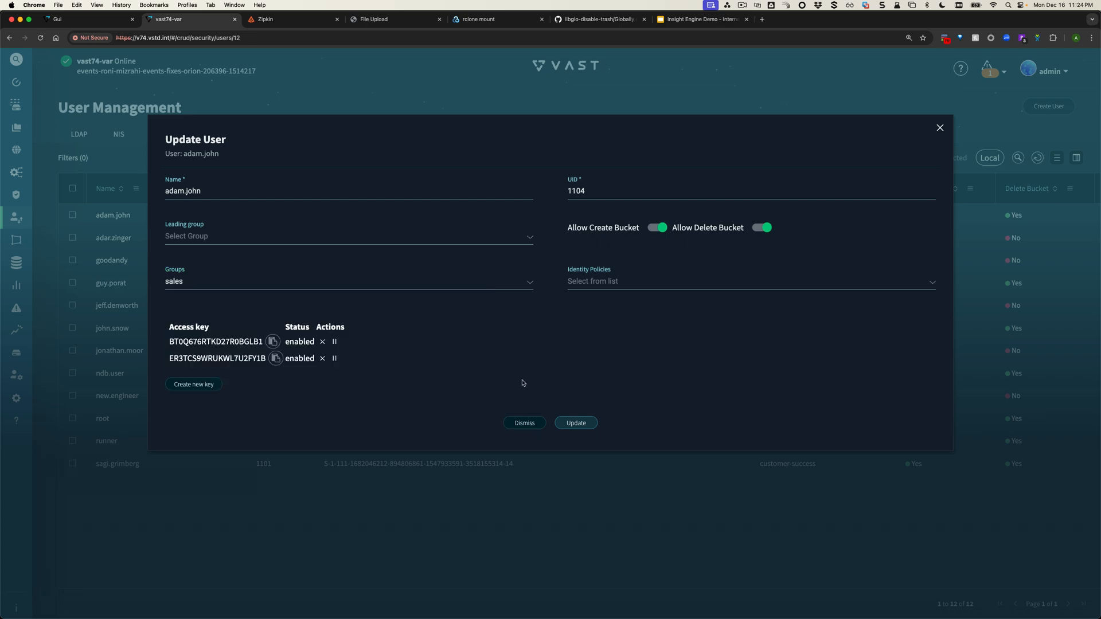
click(575, 423)
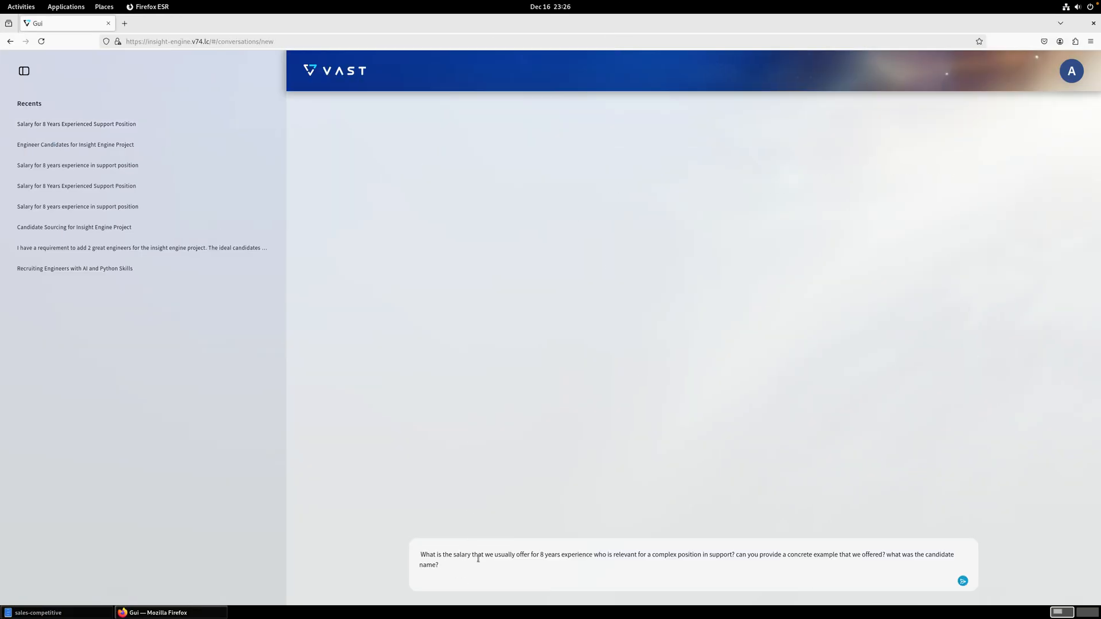
click(961, 580)
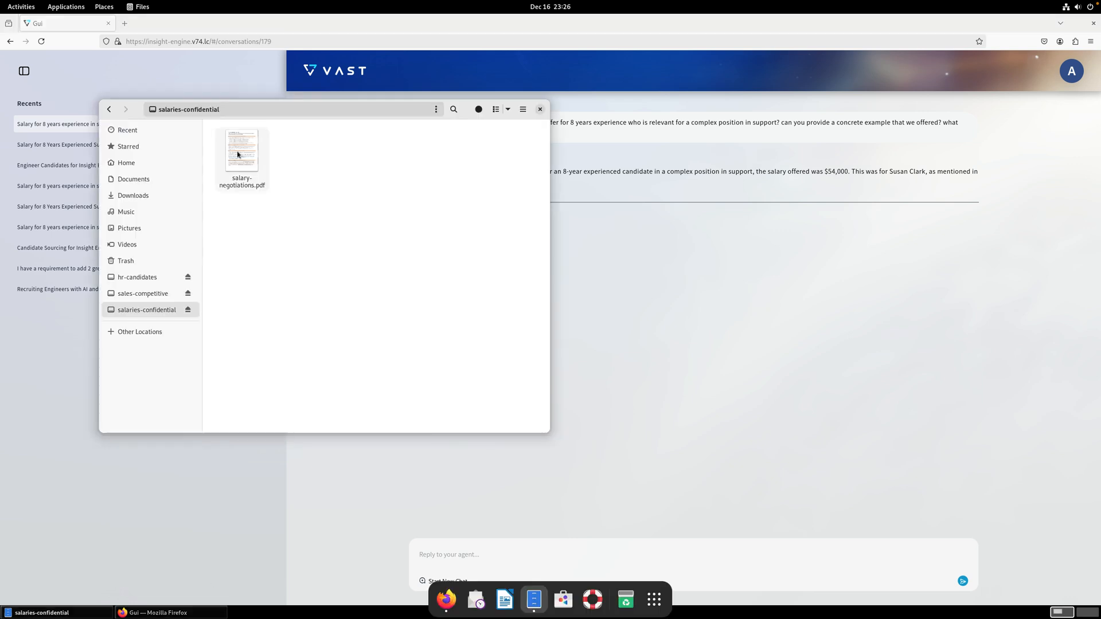
Step: Select and delete salary-negotiations.pdf from the salaries-confidential share
click(241, 150)
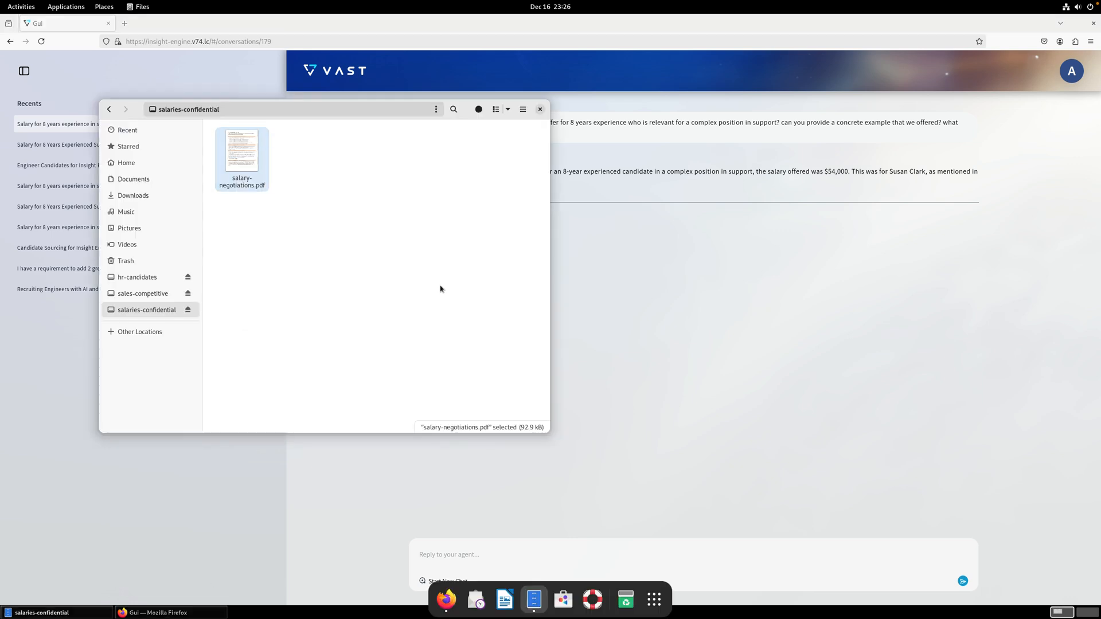
click(539, 109)
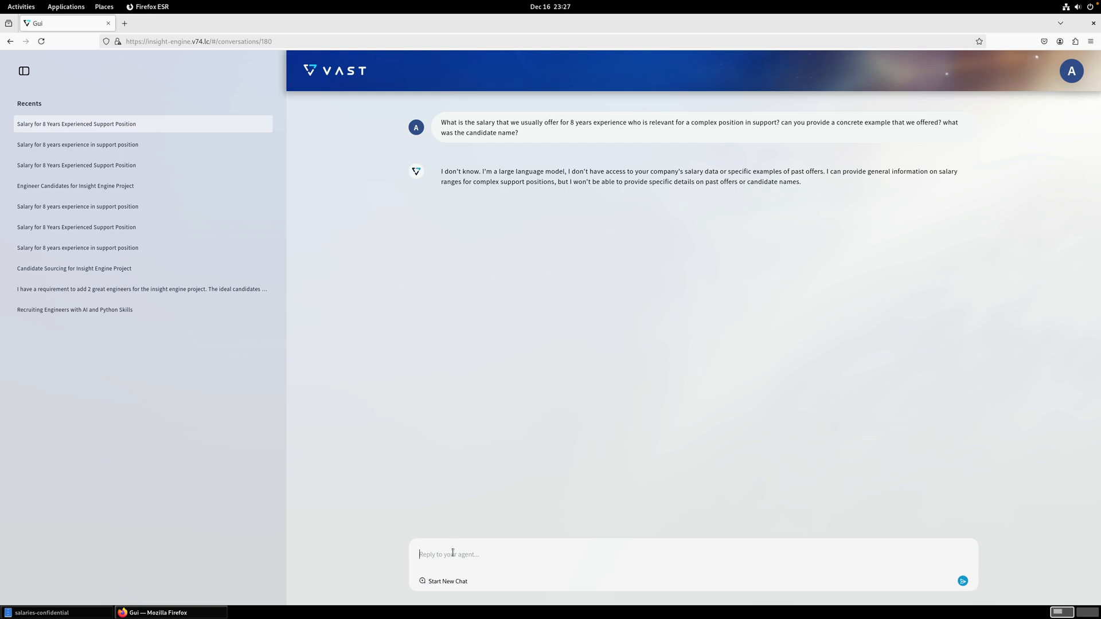
mouse_move(794, 4)
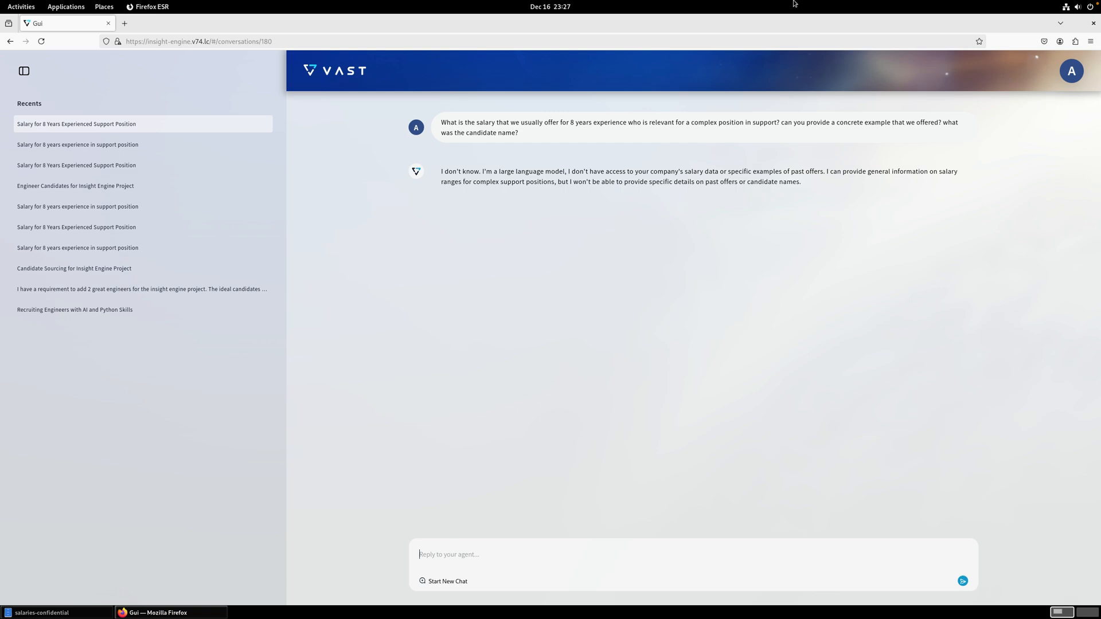